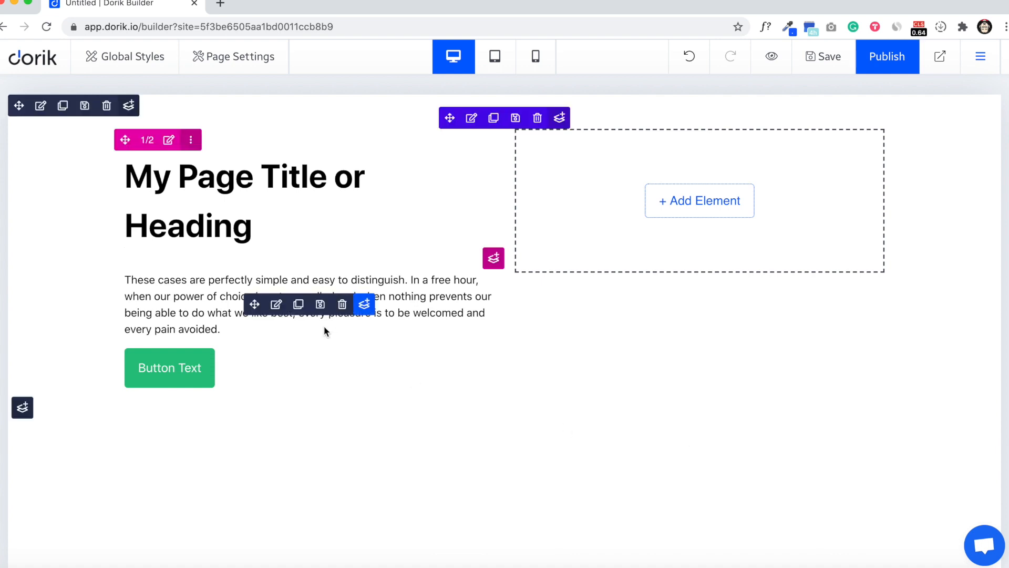
mouse_move(275, 304)
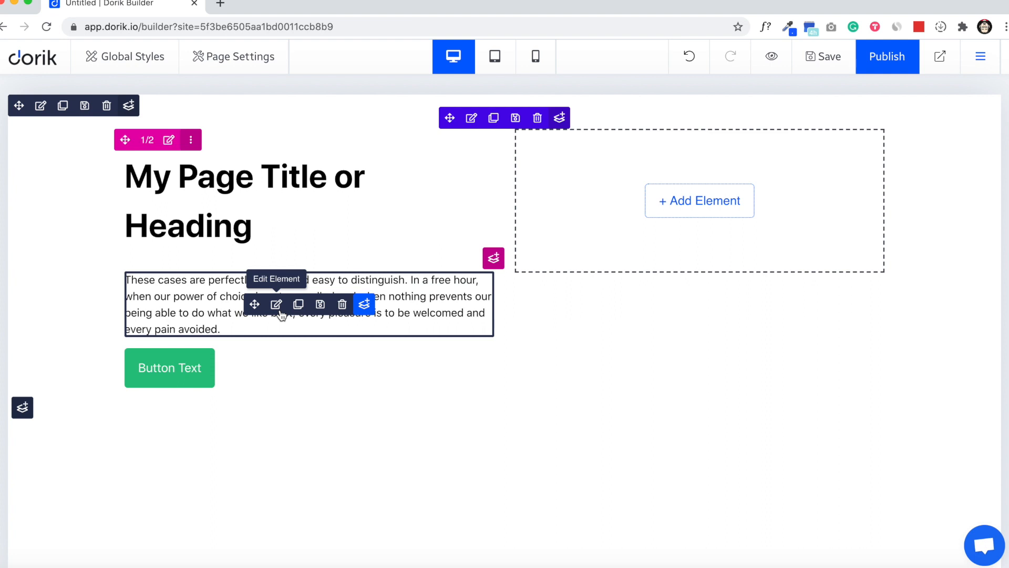
Step: Set the button's Hide On to Mobile under Advanced > Visibility & Position
click(245, 193)
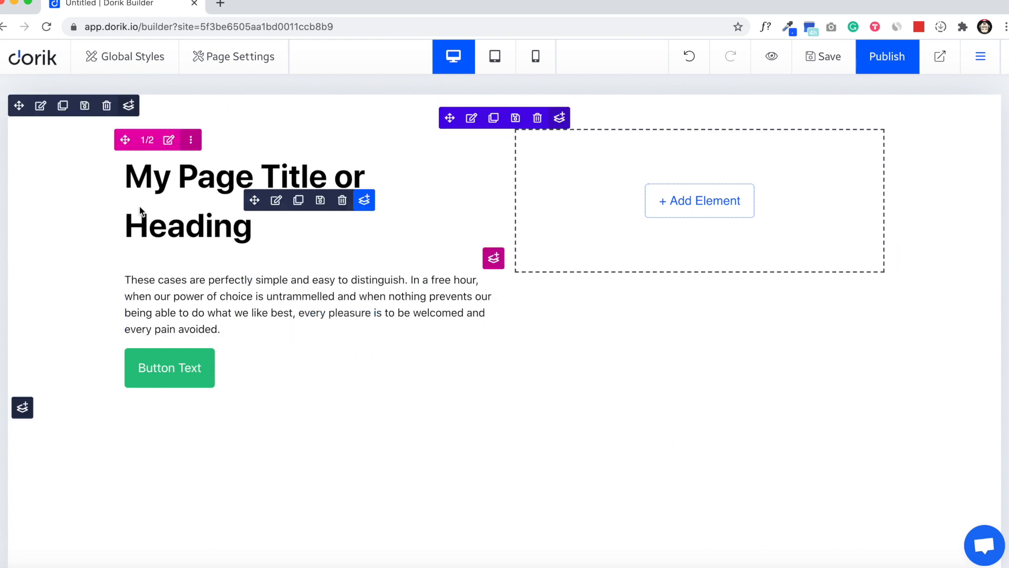
mouse_move(255, 200)
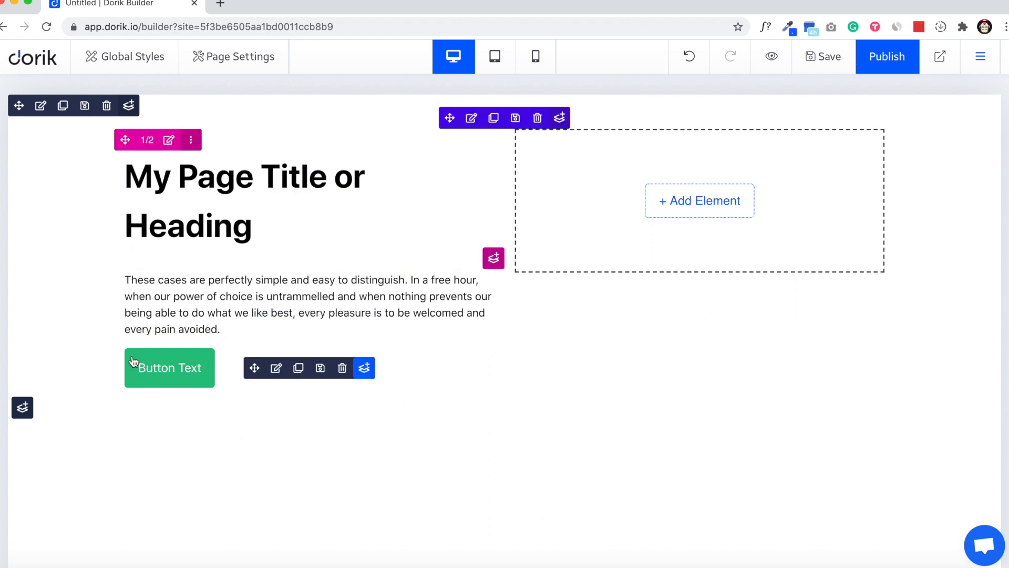
mouse_move(277, 368)
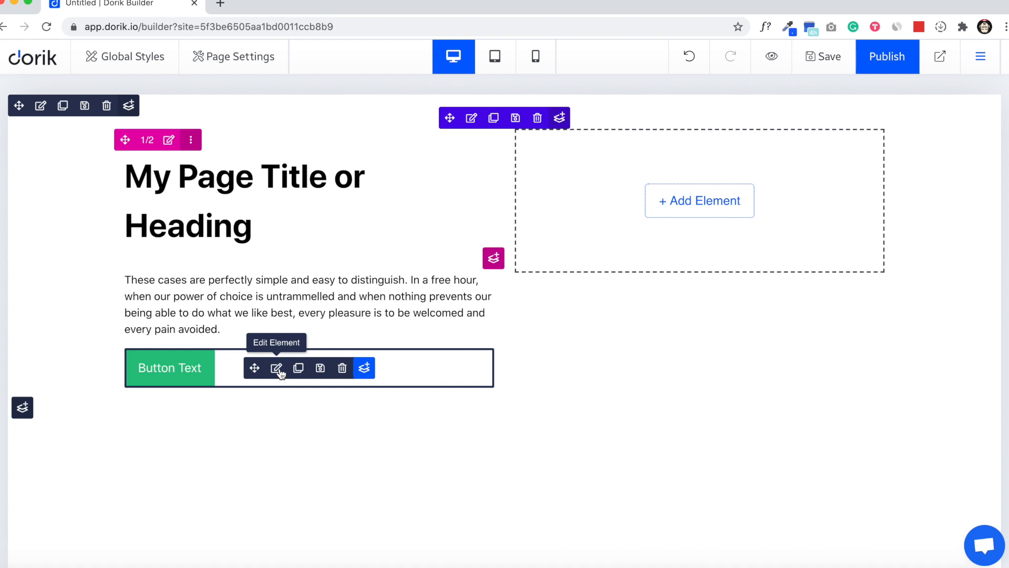
click(275, 368)
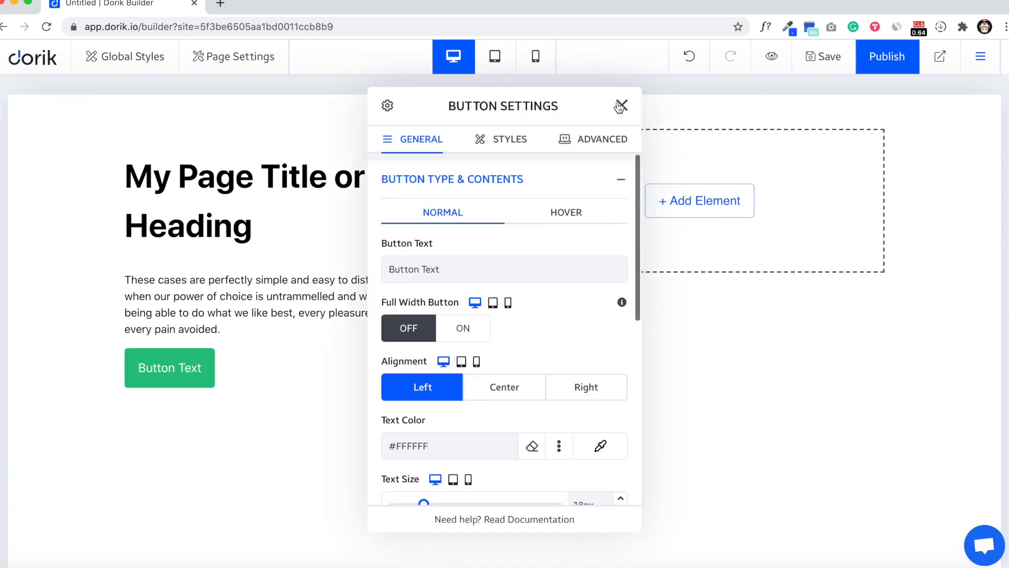
mouse_move(280, 374)
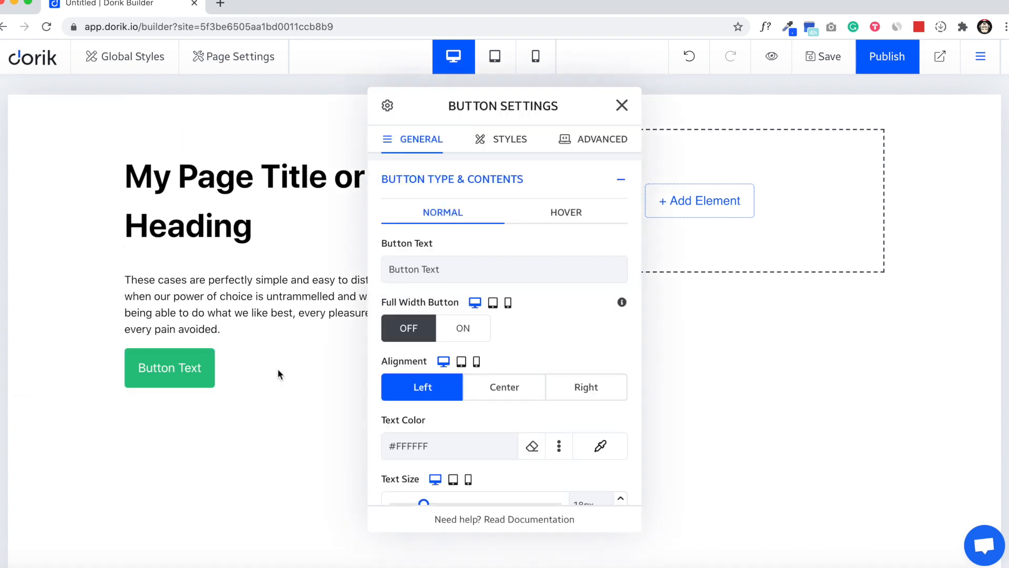
click(601, 139)
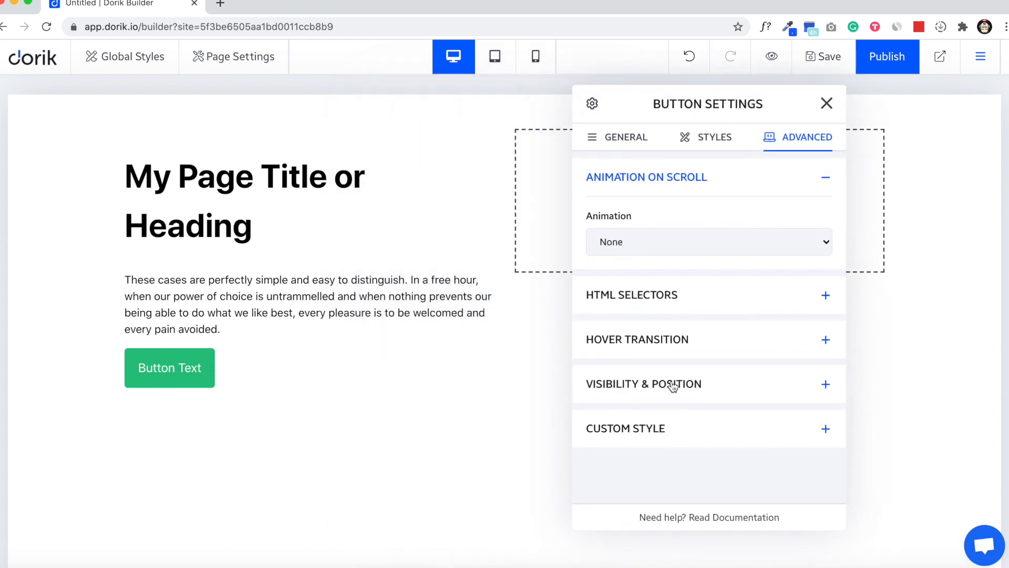
click(644, 384)
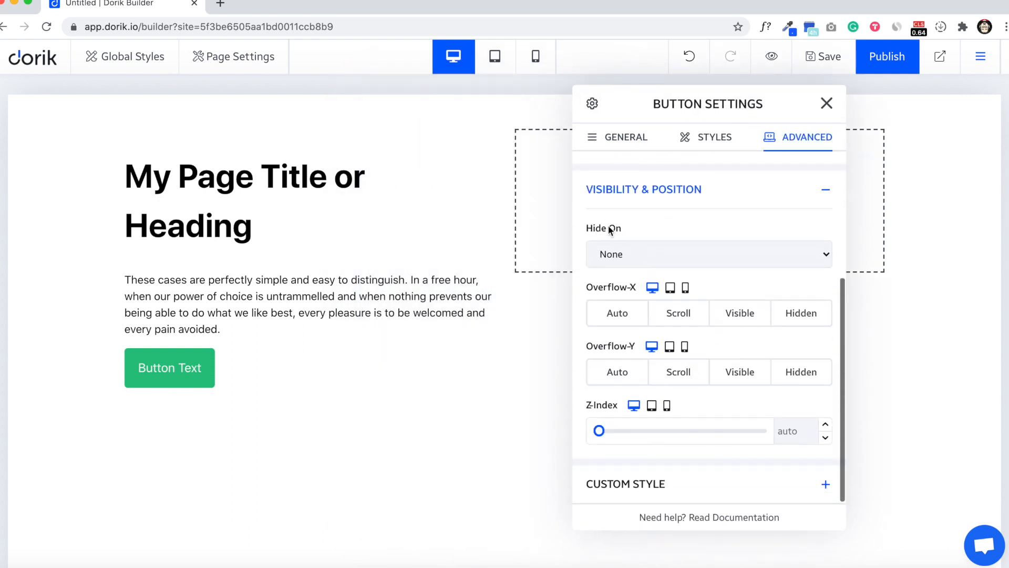
mouse_move(667, 232)
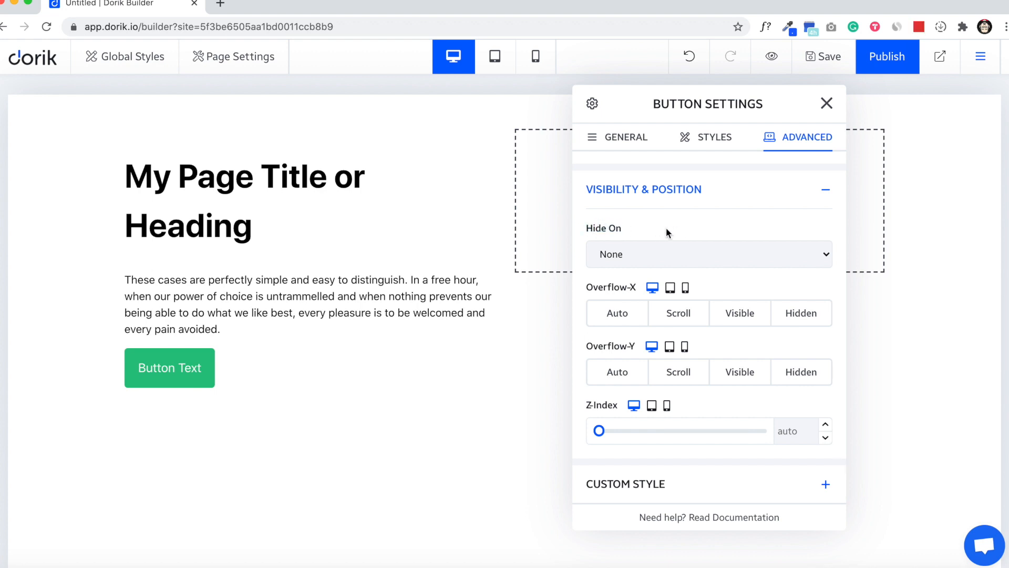
click(708, 253)
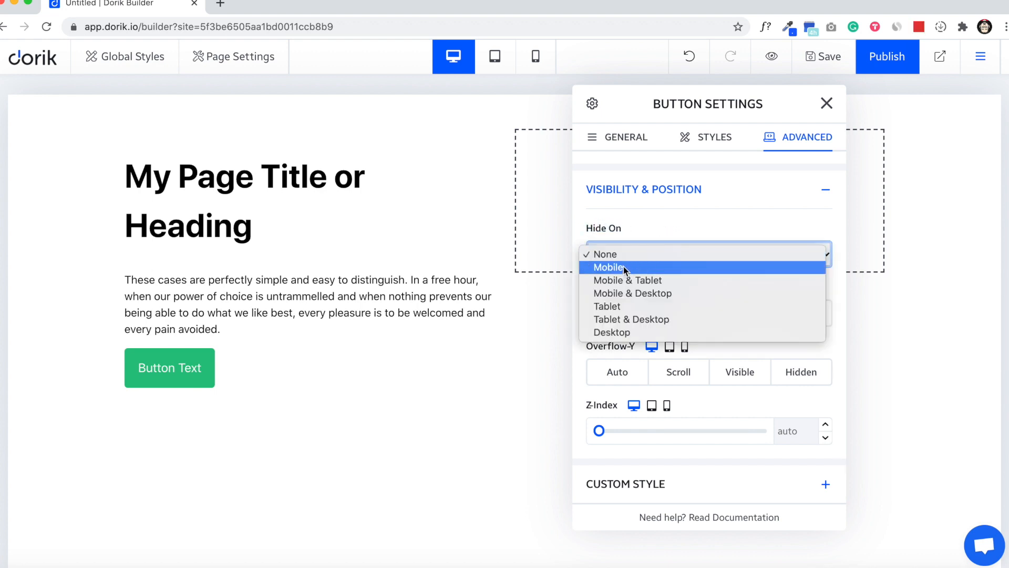
click(609, 267)
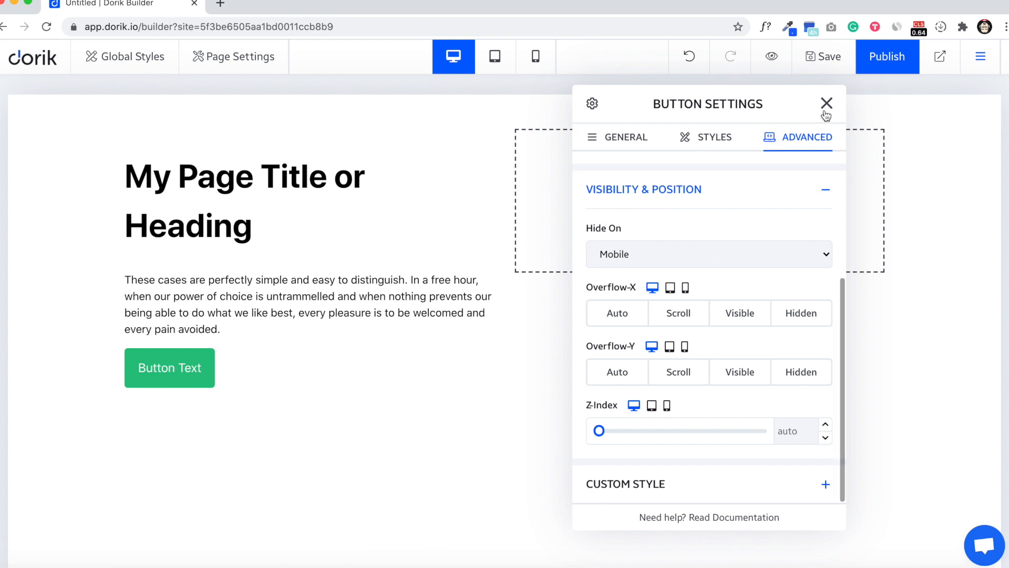
mouse_move(829, 114)
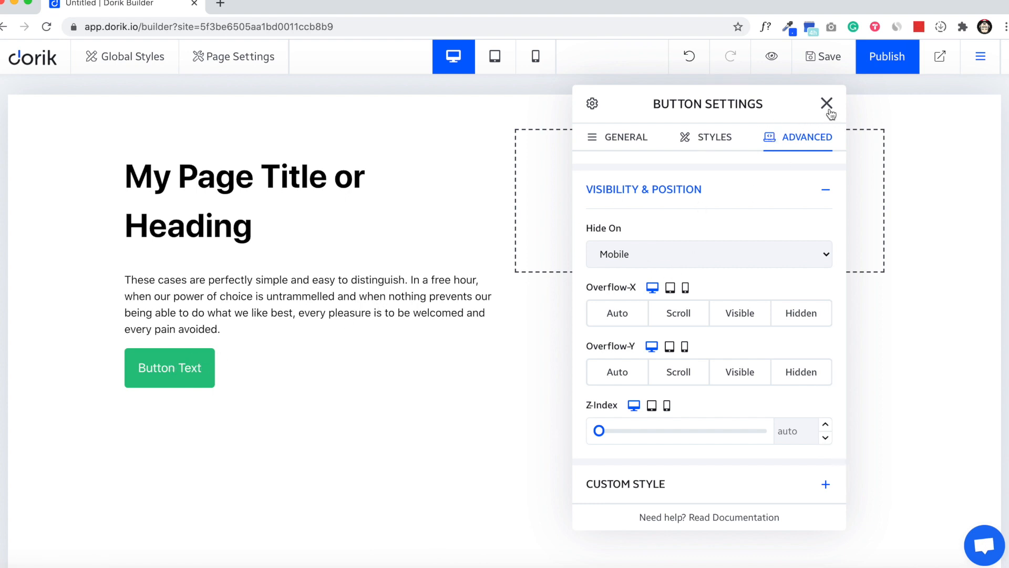
Step: Verify the button is gone on mobile, return to desktop and bring up the paragraph's settings
click(535, 57)
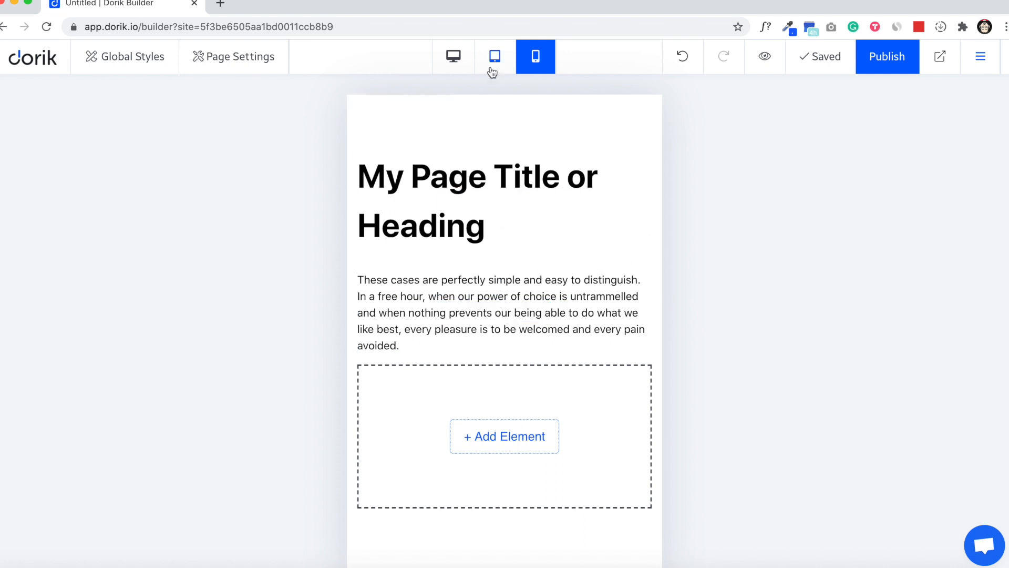
click(455, 56)
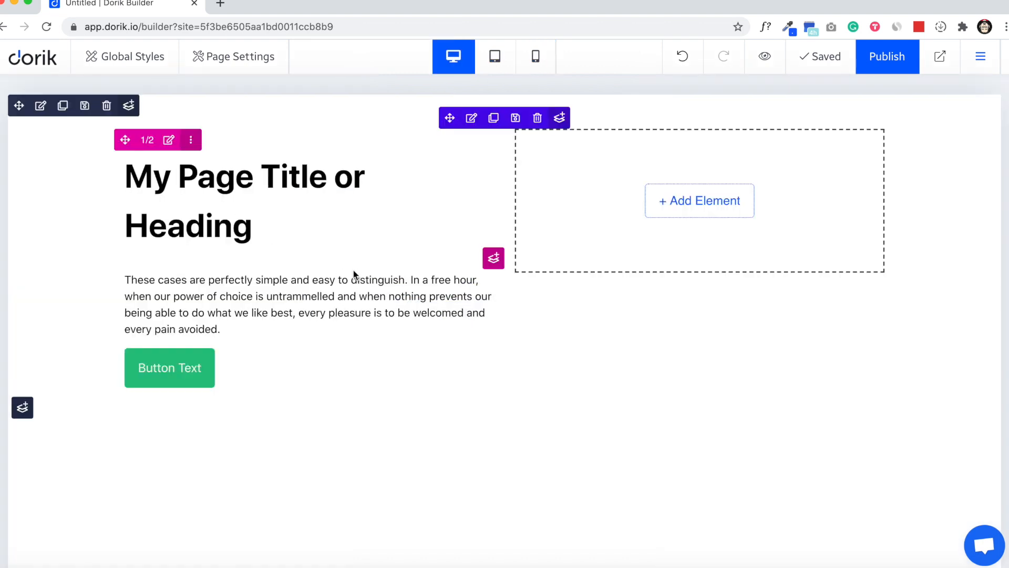
click(471, 118)
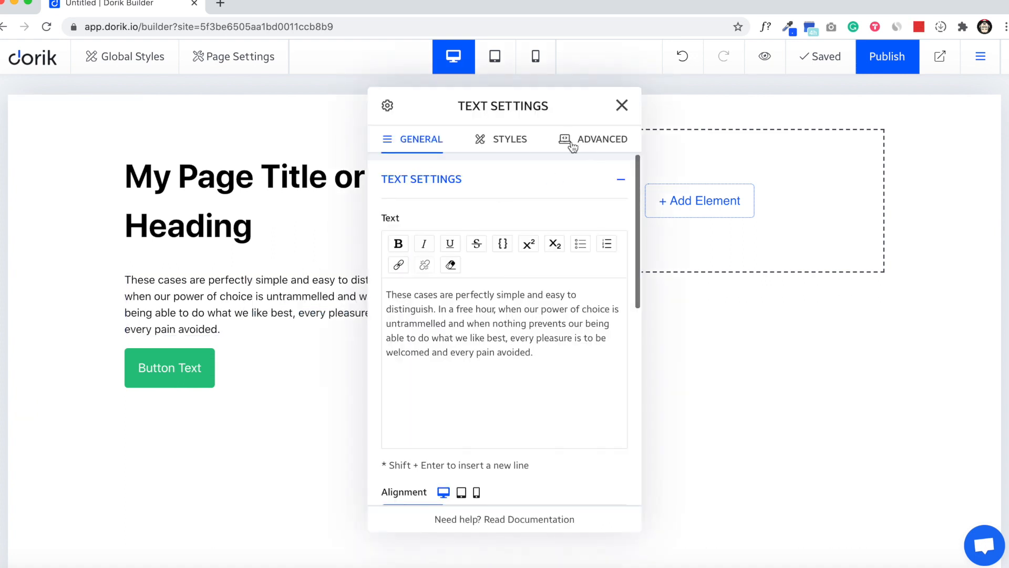
Step: Set the paragraph's Hide On to Desktop under Advanced > Visibility & Position
click(600, 139)
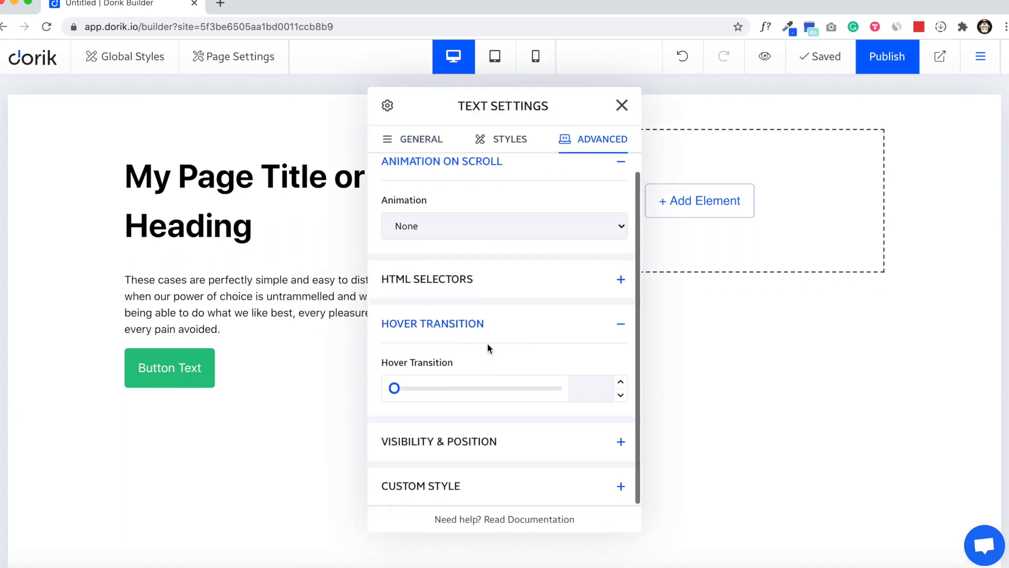
click(432, 322)
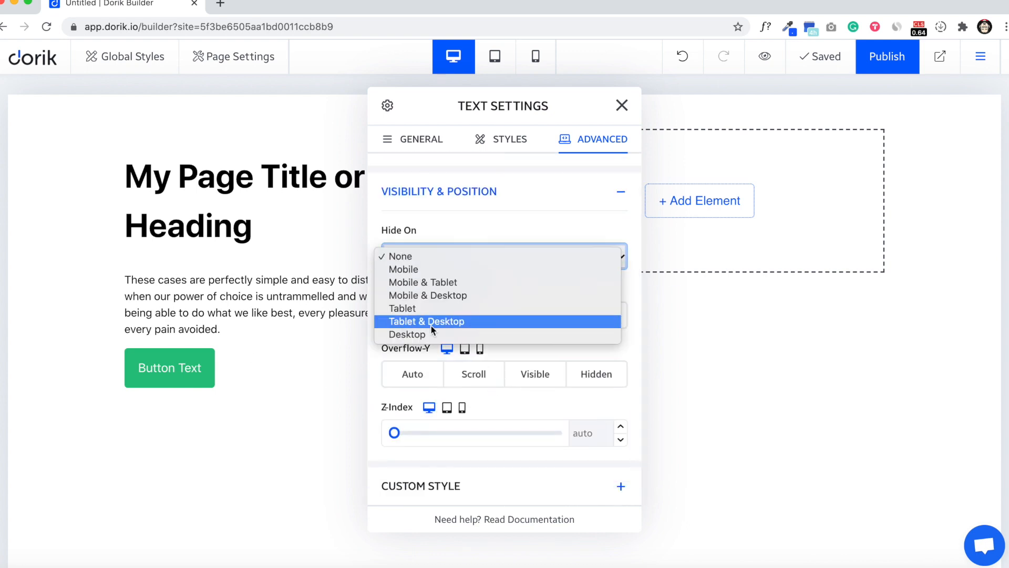
click(400, 256)
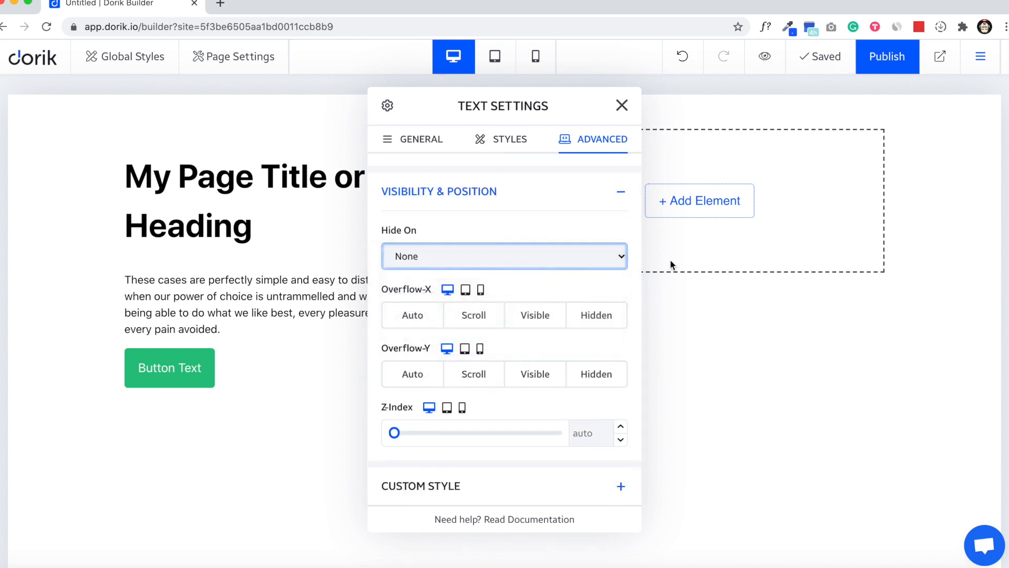
click(503, 256)
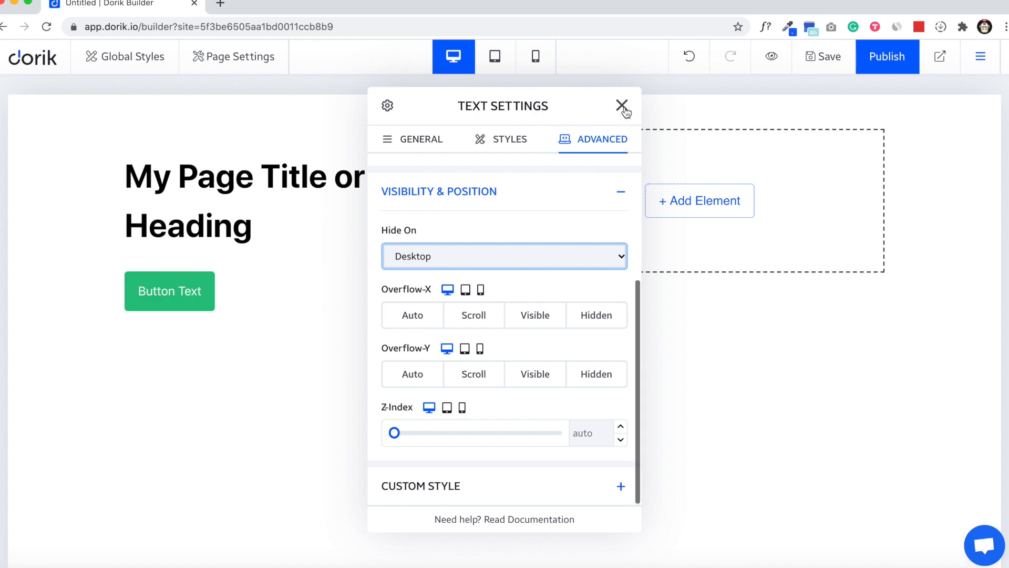
Step: Confirm the paragraph still appears on tablet and mobile previews, then return to desktop
click(622, 105)
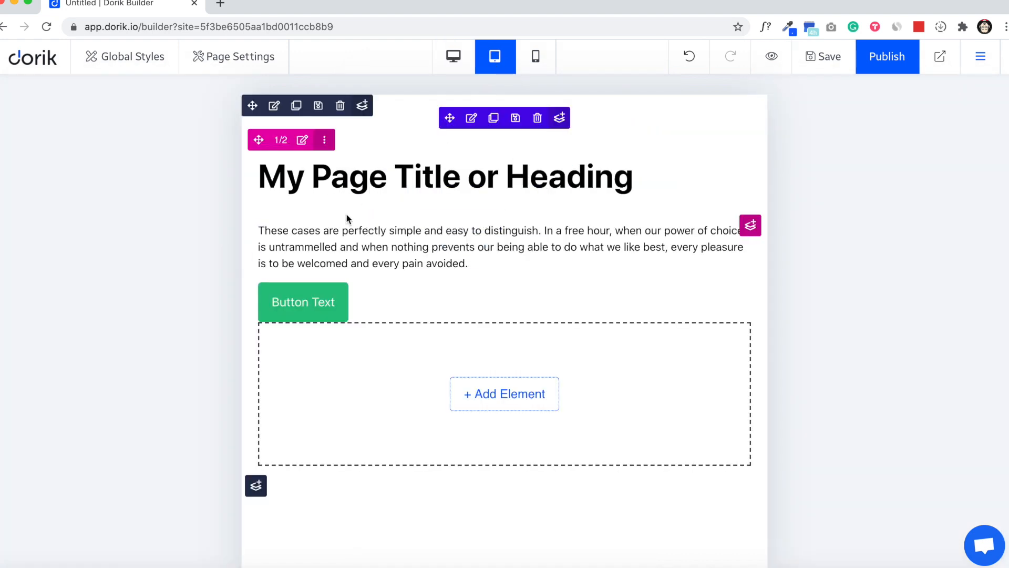
click(535, 57)
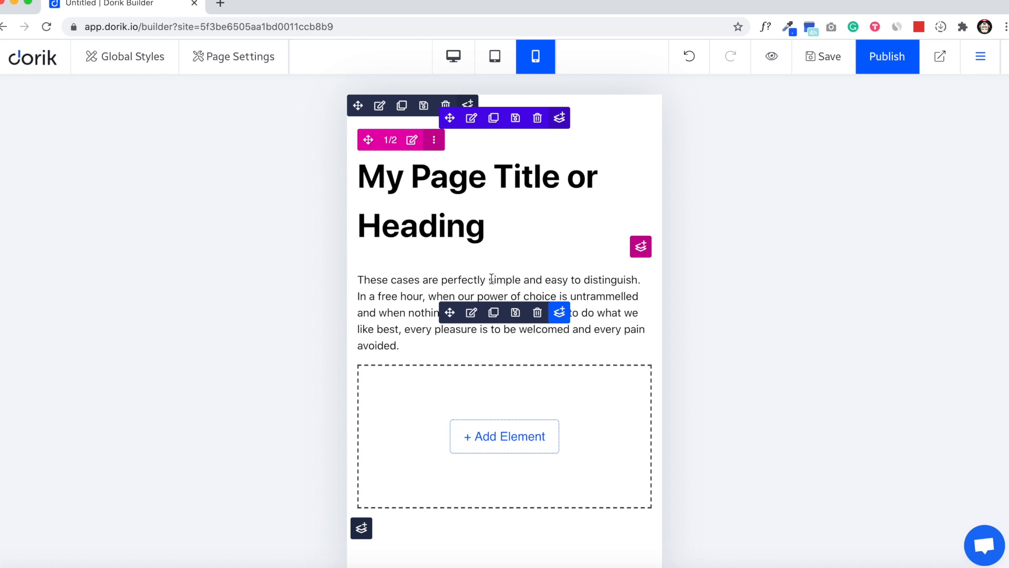
click(453, 56)
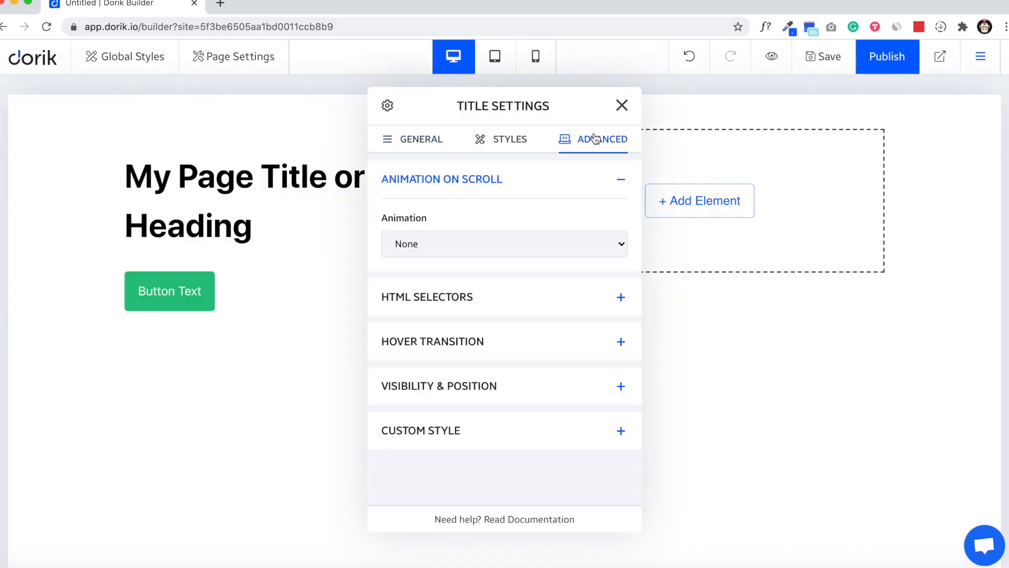
Step: Review the heading's Visibility & Position options, keeping Hide On at None
click(822, 57)
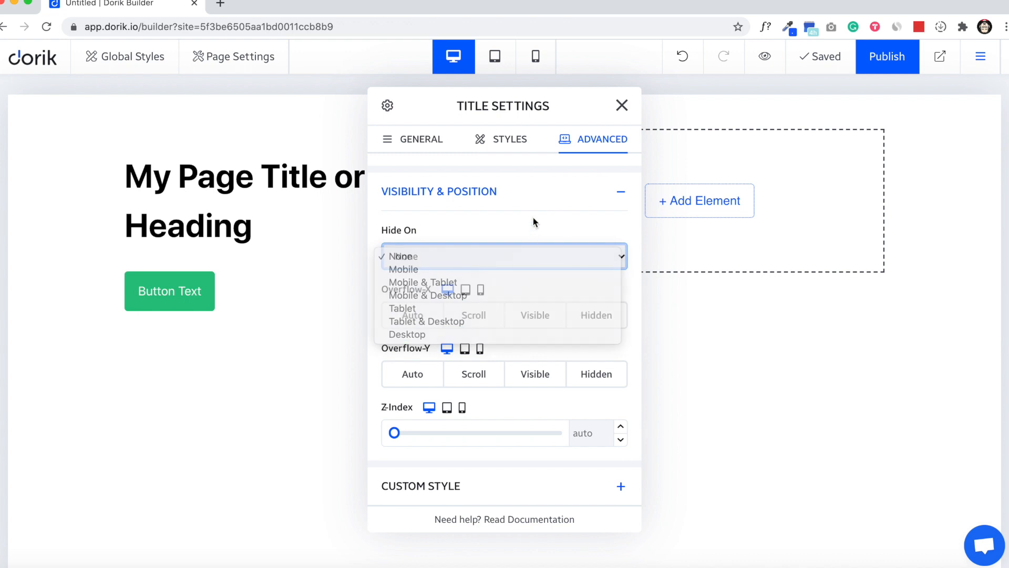
click(404, 256)
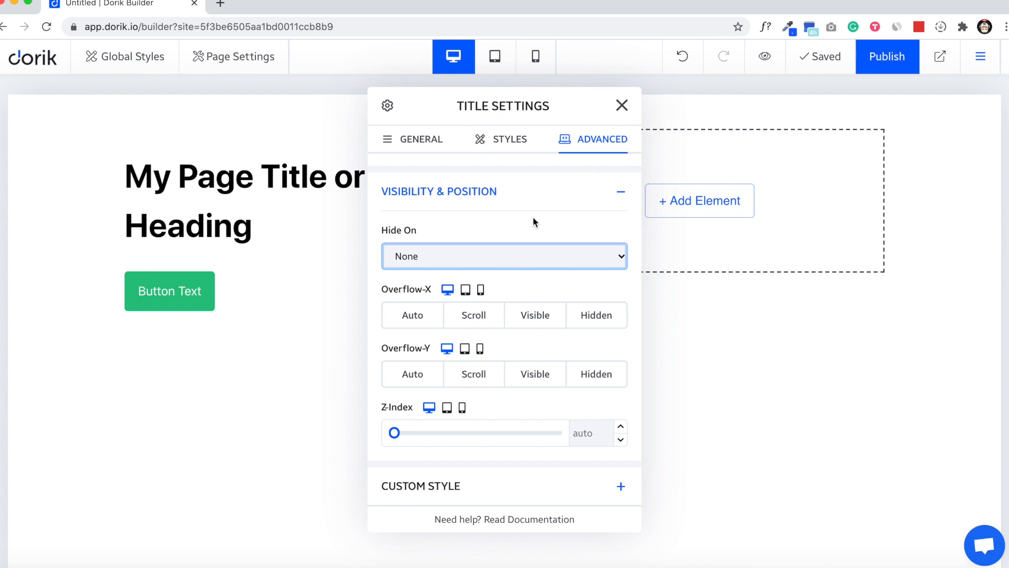